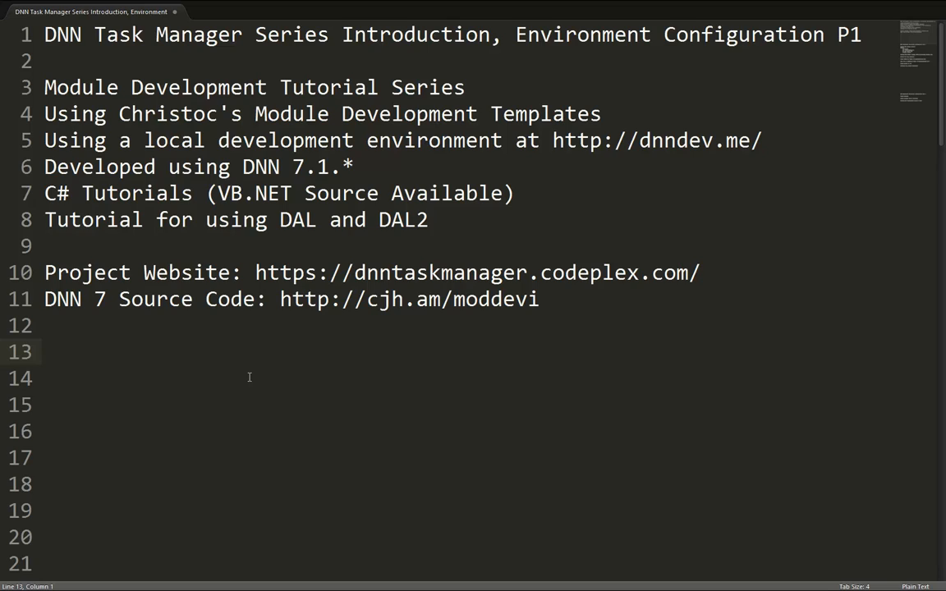
- Scroll the DNN 07.01.02 CodePlex downloads page to locate the New Install package
scroll("down", 3)
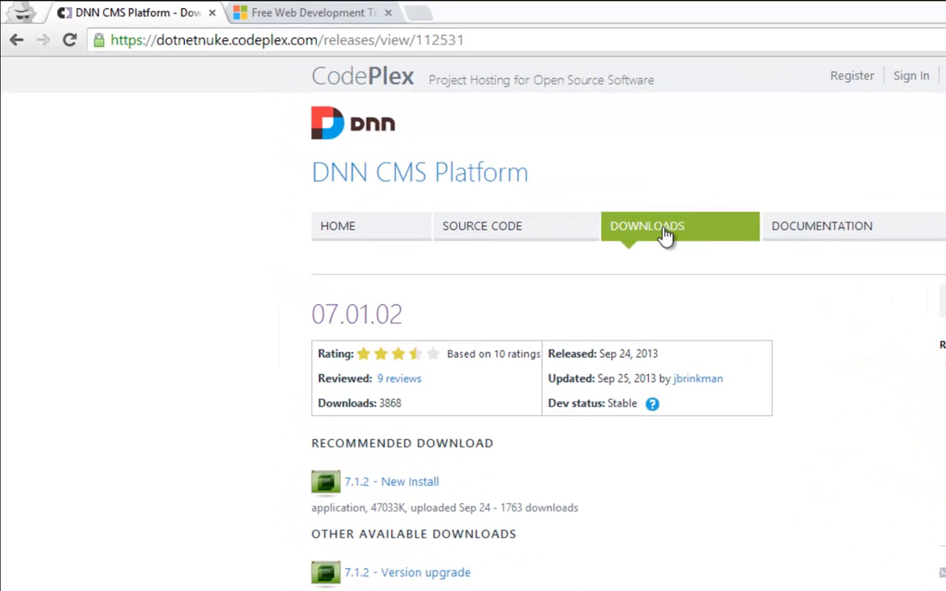
mouse_move(655, 277)
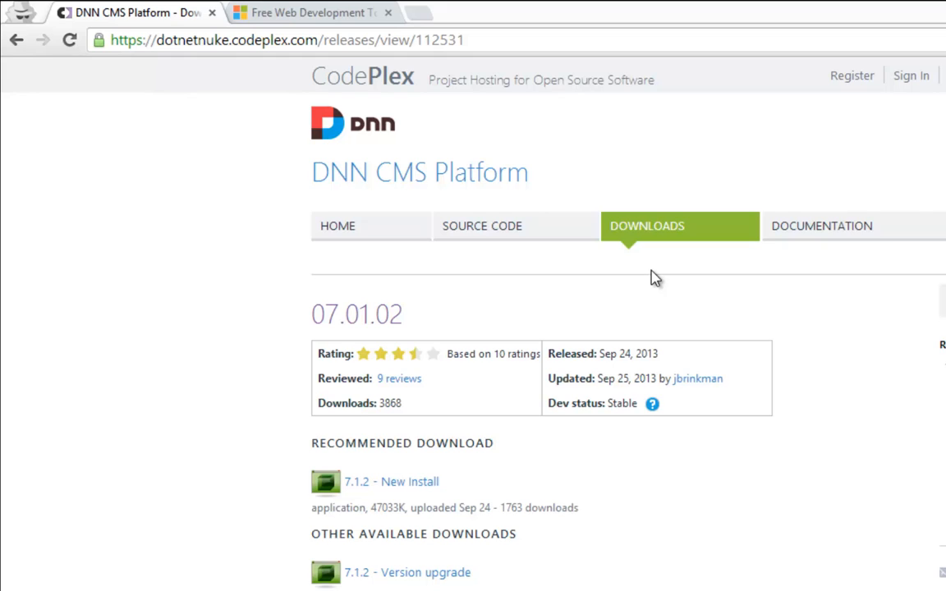
mouse_move(418, 485)
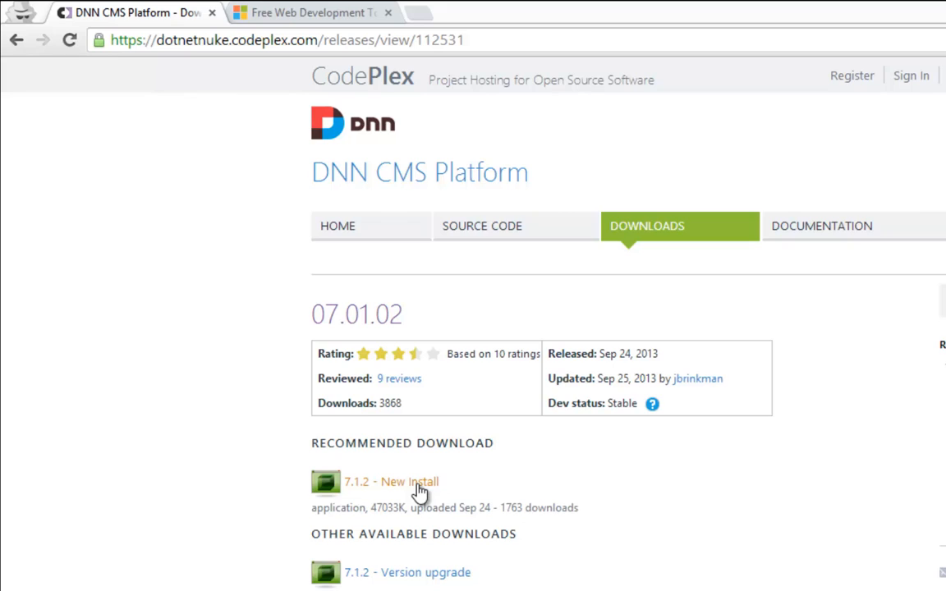
mouse_move(426, 490)
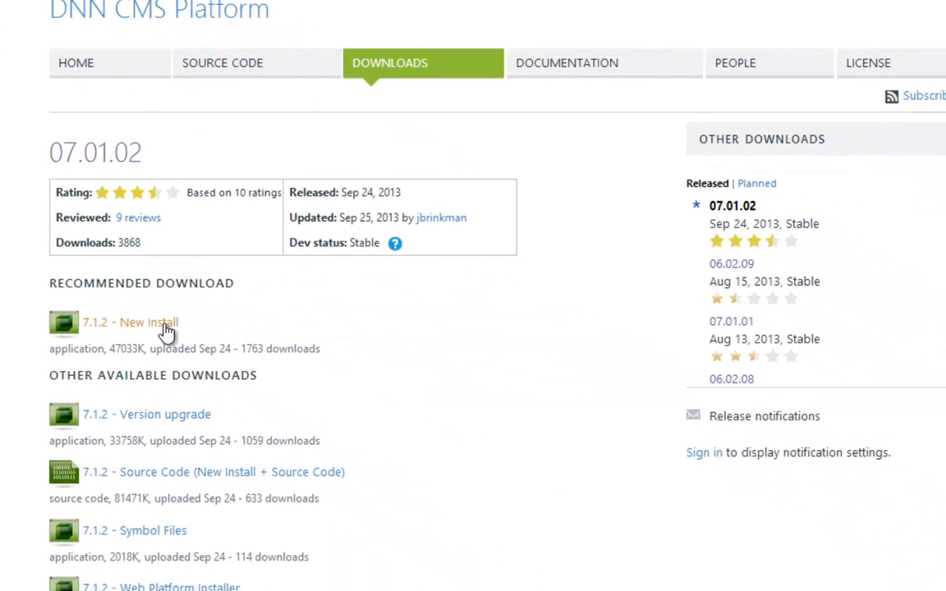
mouse_move(241, 476)
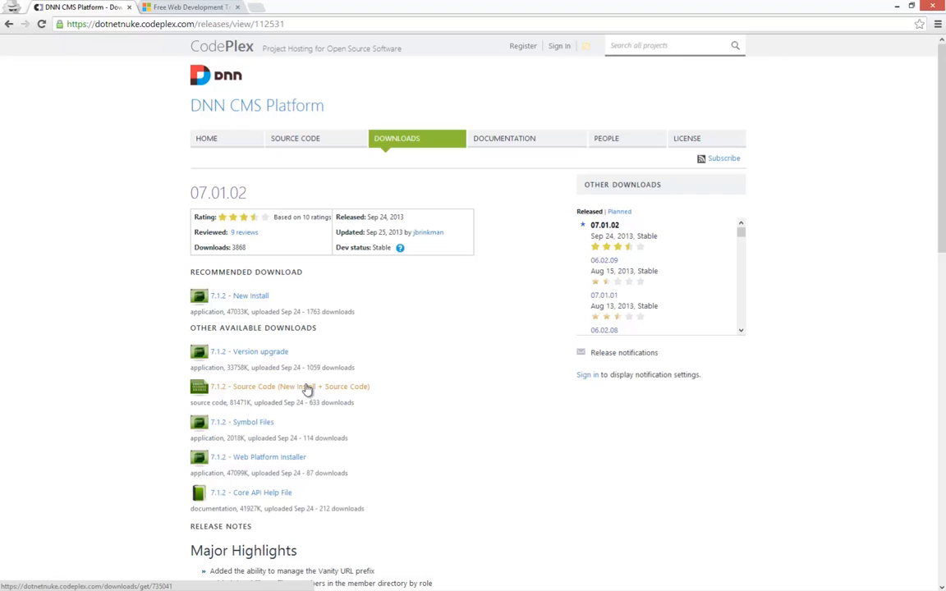
mouse_move(382, 373)
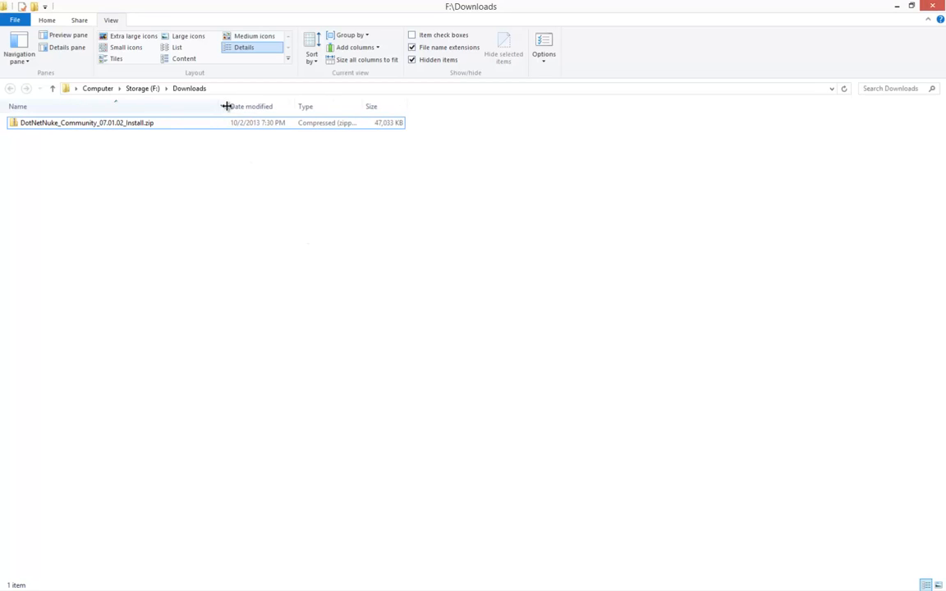
- Unblock DotNetNuke_Community_07.01.02_Install.zip in its Properties dialog and apply the change
left_click(87, 122)
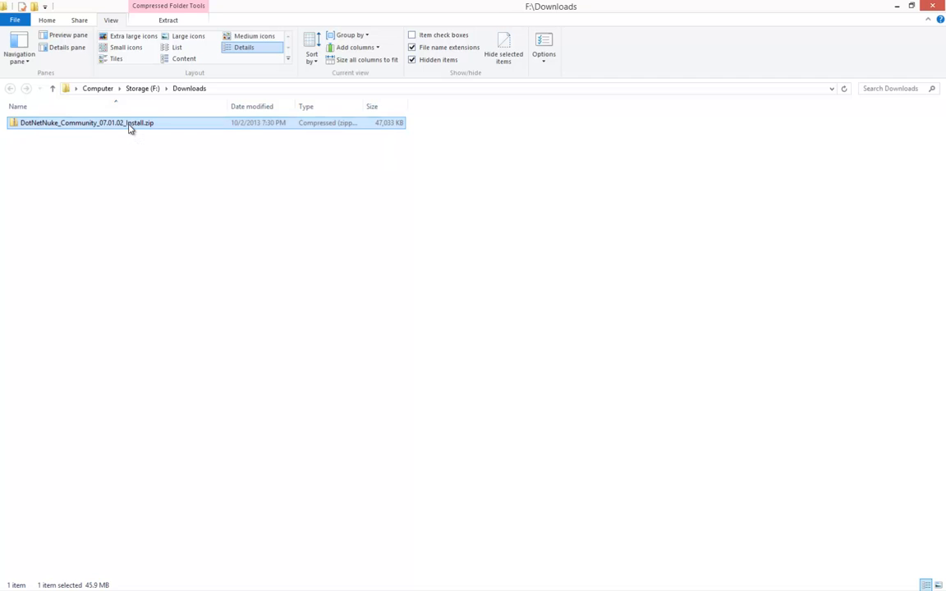
right_click(87, 122)
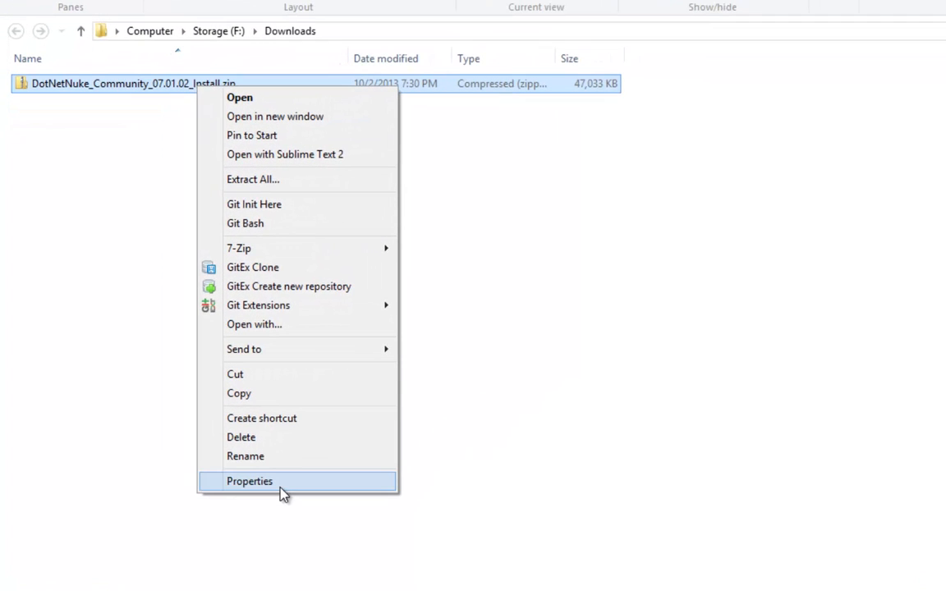
left_click(249, 481)
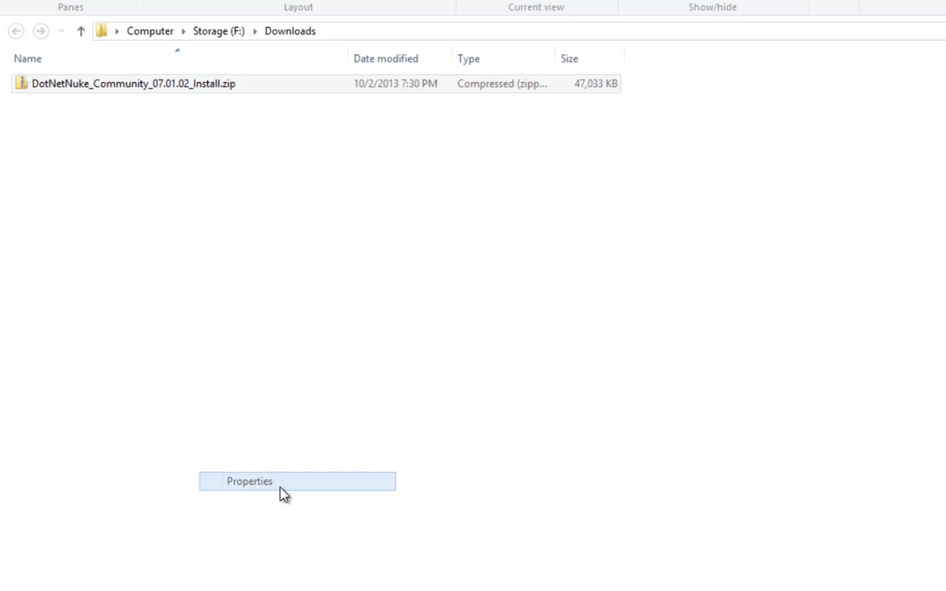
left_click(249, 481)
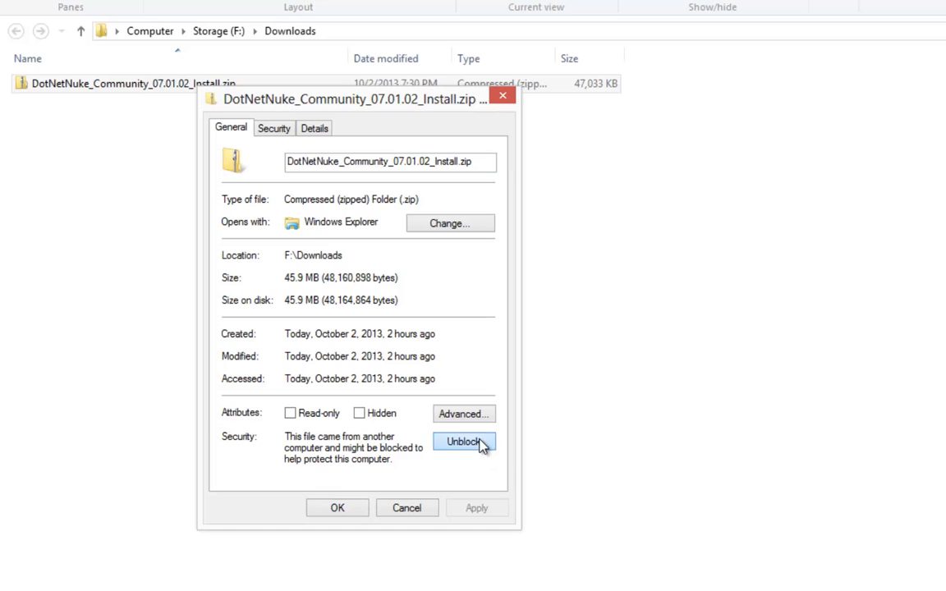
left_click(464, 442)
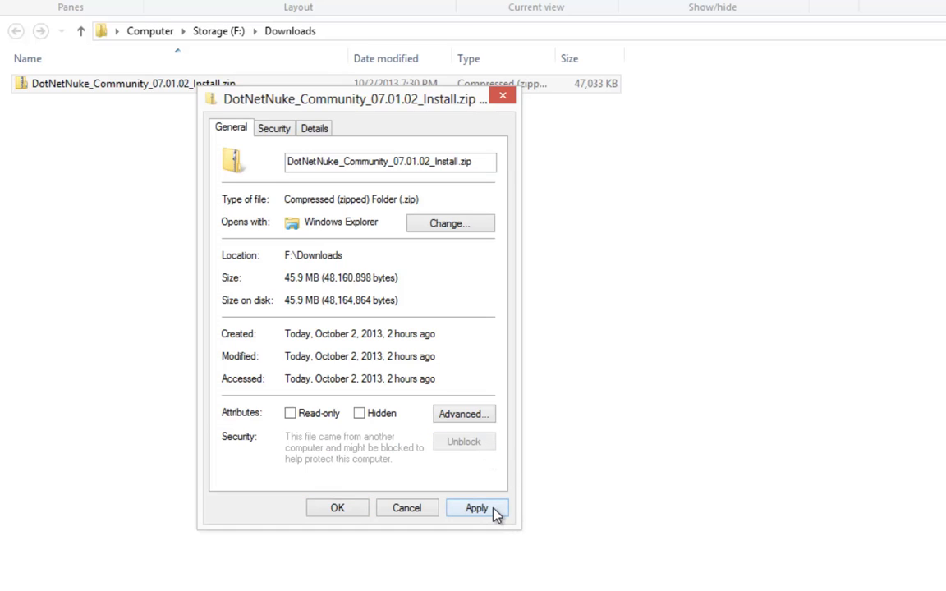
left_click(337, 507)
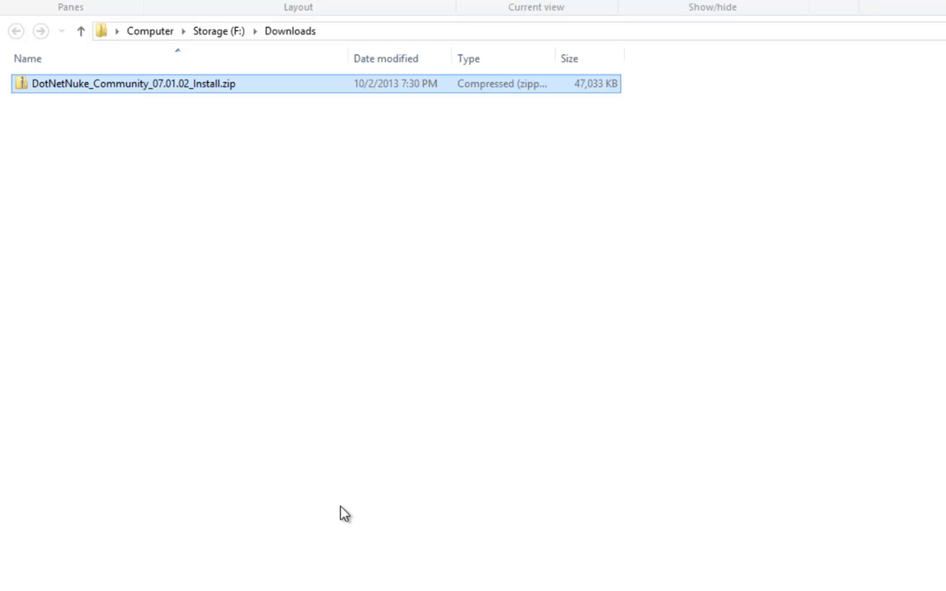
- Extract the DotNetNuke install zip into its suggested same-named folder in Downloads
right_click(123, 83)
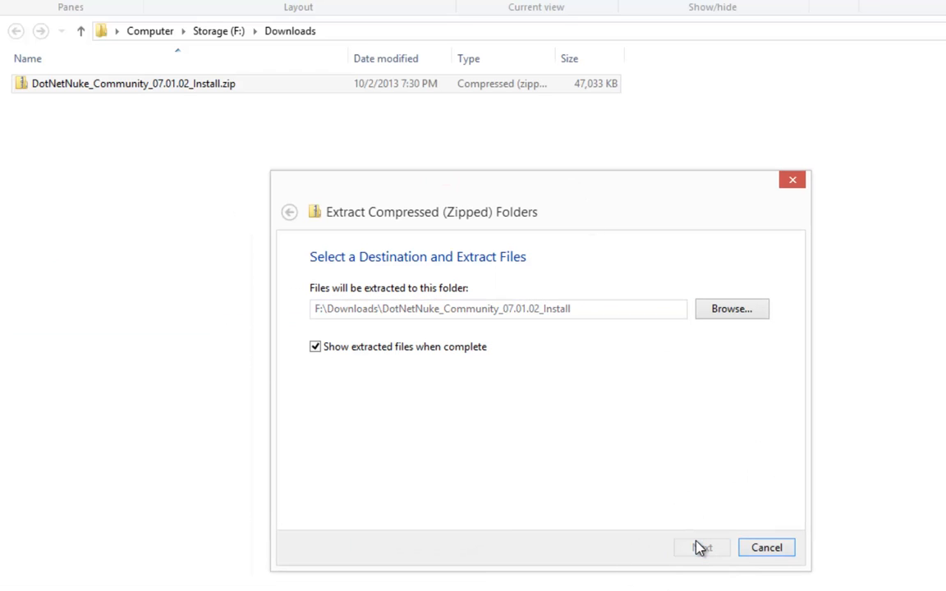
left_click(700, 547)
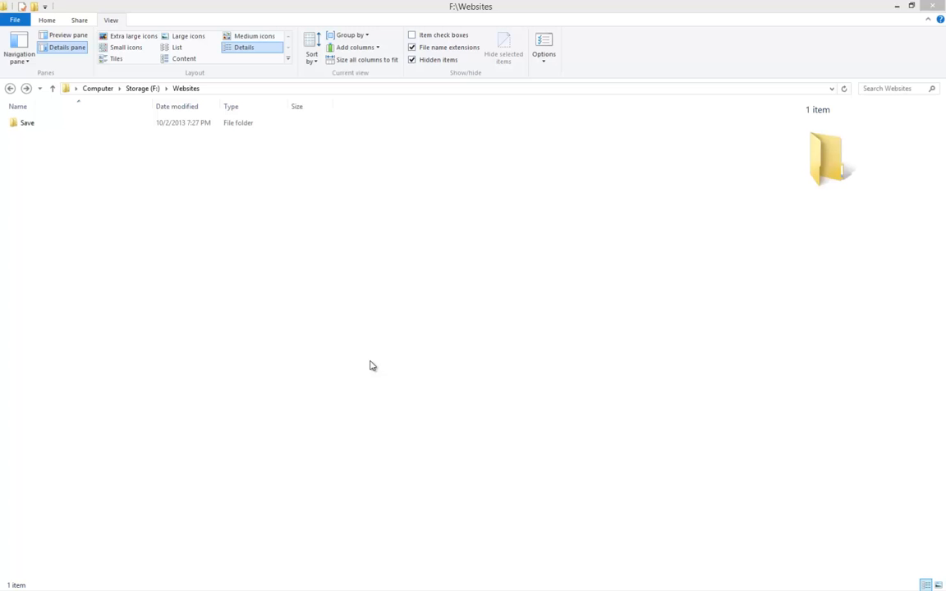
- Create a new folder named dnndev.me in F:\Websites and open it
right_click(266, 241)
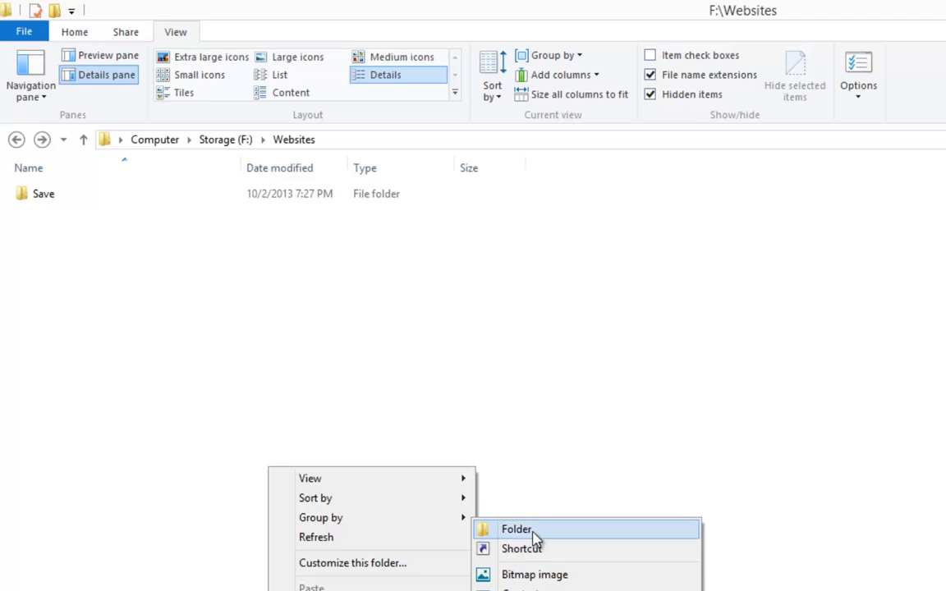
left_click(517, 528)
type("dnndev.me")
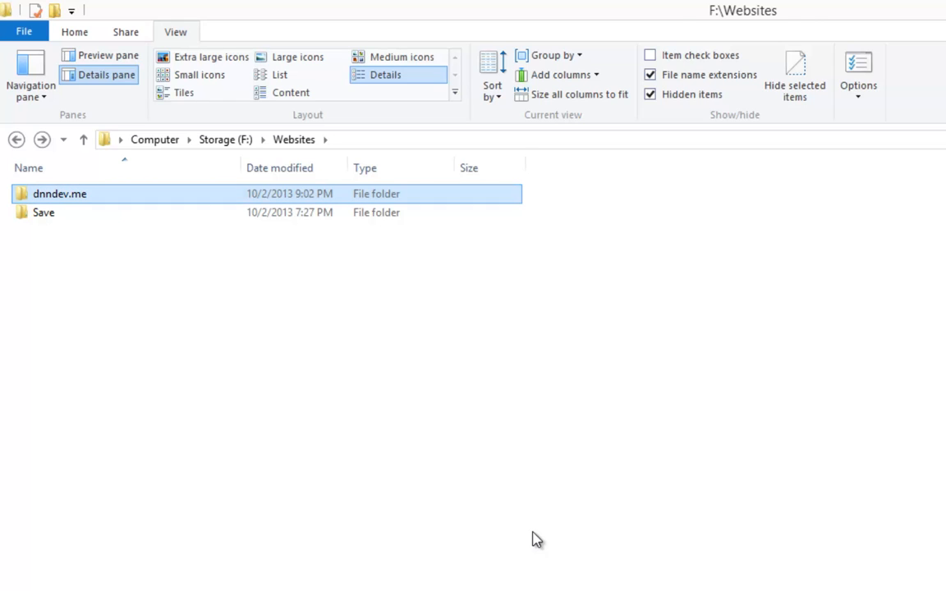
double_click(60, 194)
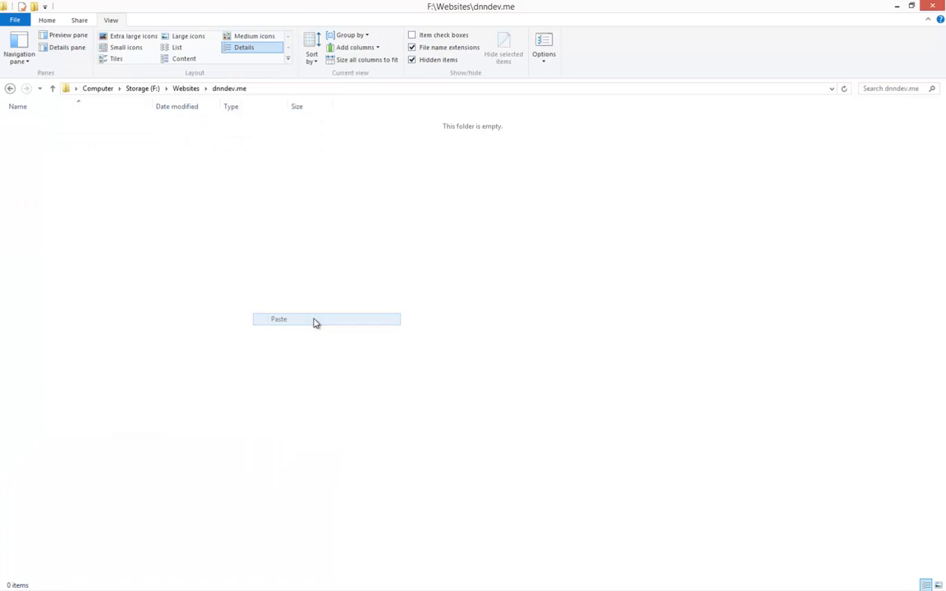
- Paste the 30 extracted DotNetNuke items into the empty dnndev.me folder
left_click(278, 319)
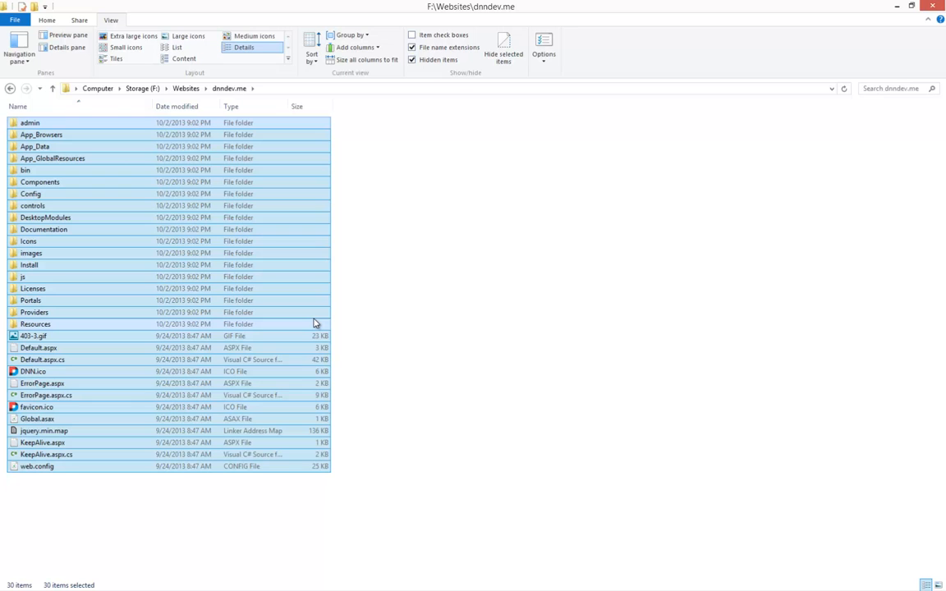
left_click(401, 303)
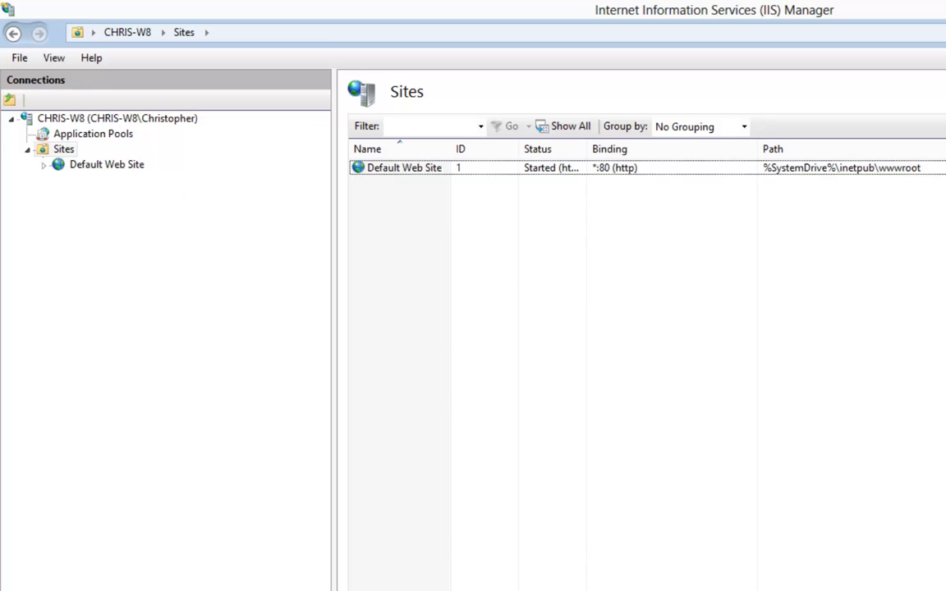
- Add a website named dnndev.me with physical path F:\websites\dnndev.me\
right_click(64, 149)
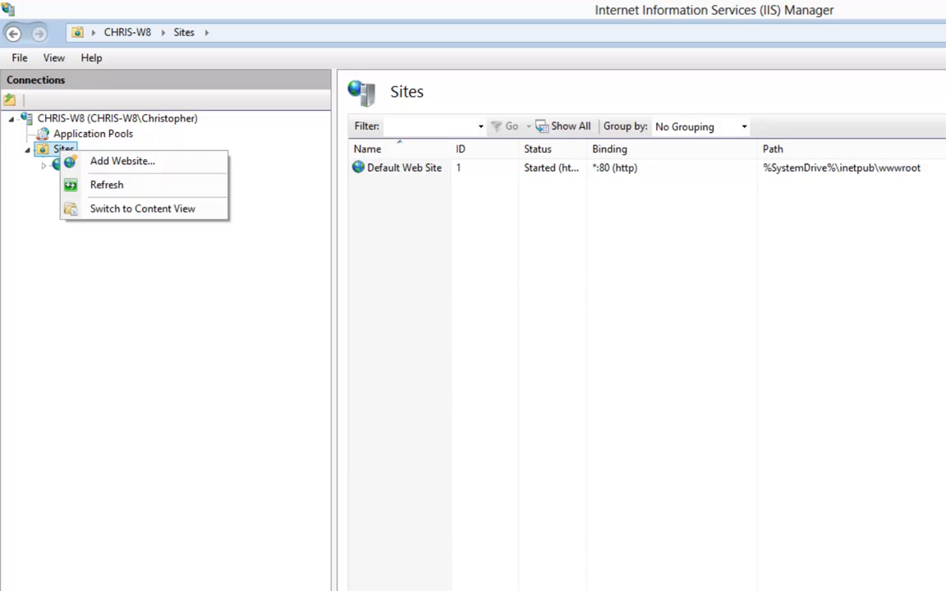
mouse_move(123, 161)
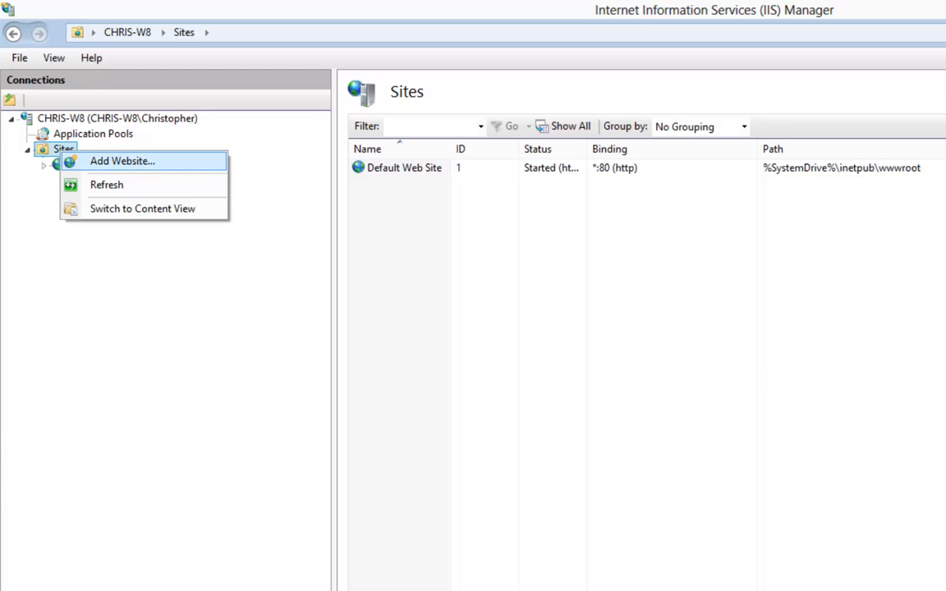
left_click(122, 160)
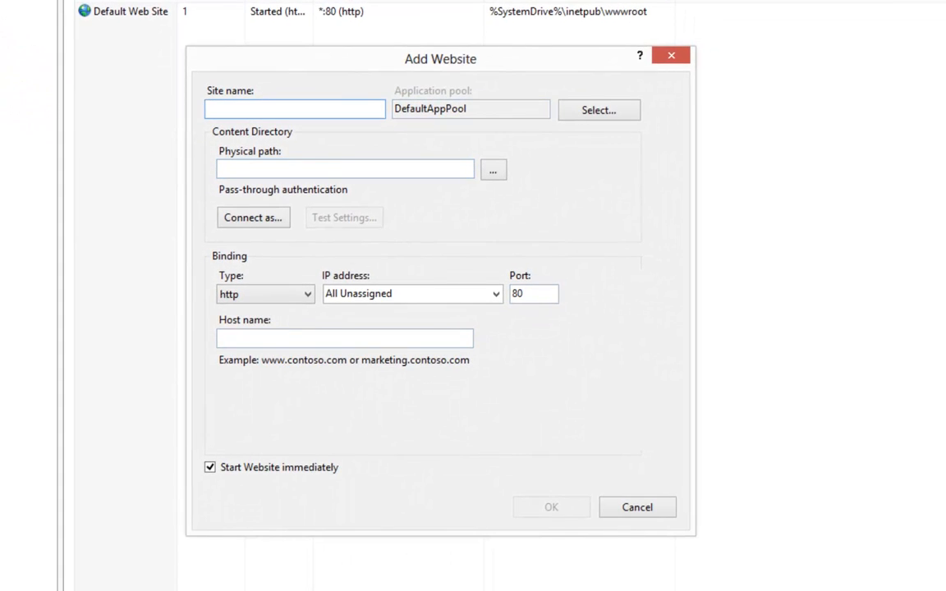
type("dnndev.")
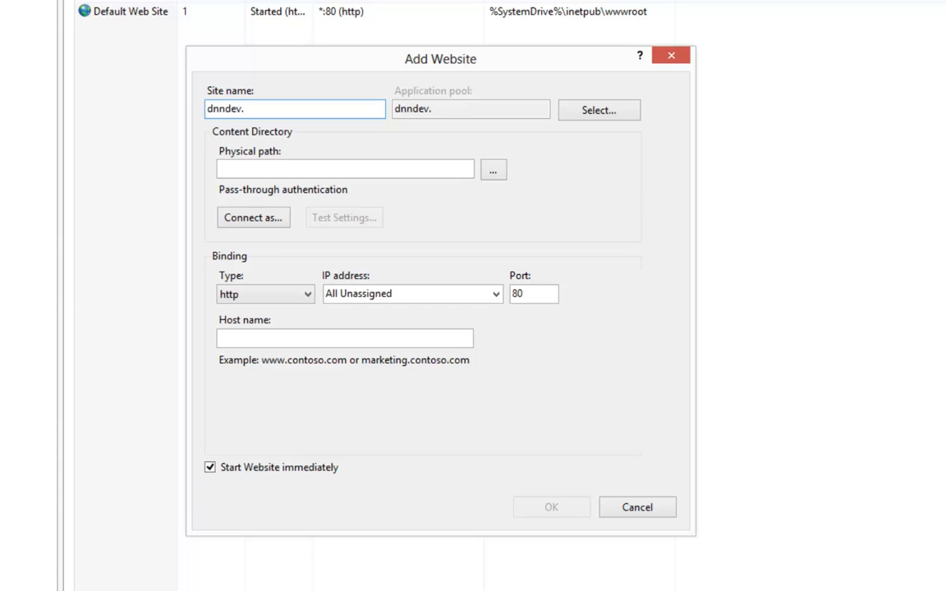
type("me")
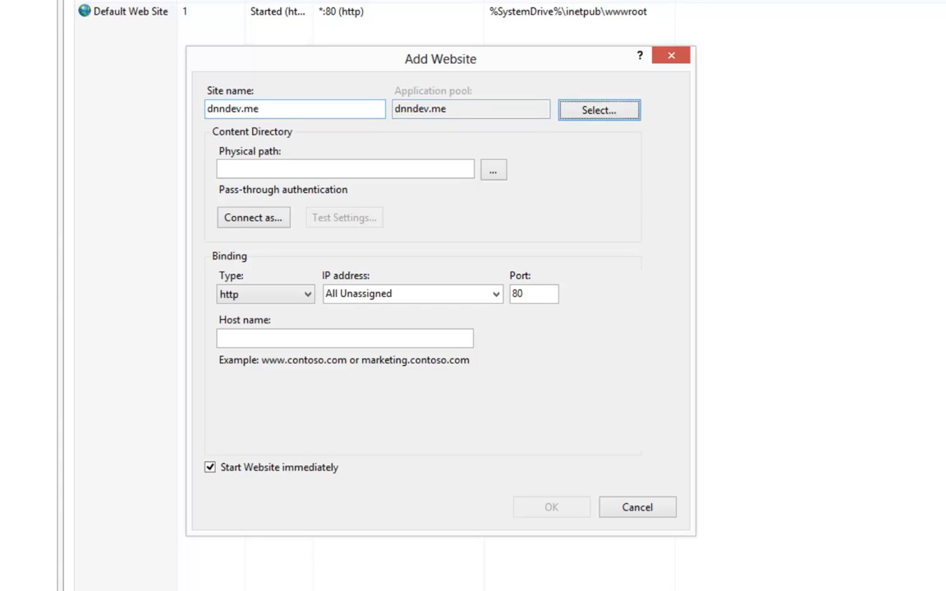
type("f:\\websites\\dnndev.me\\")
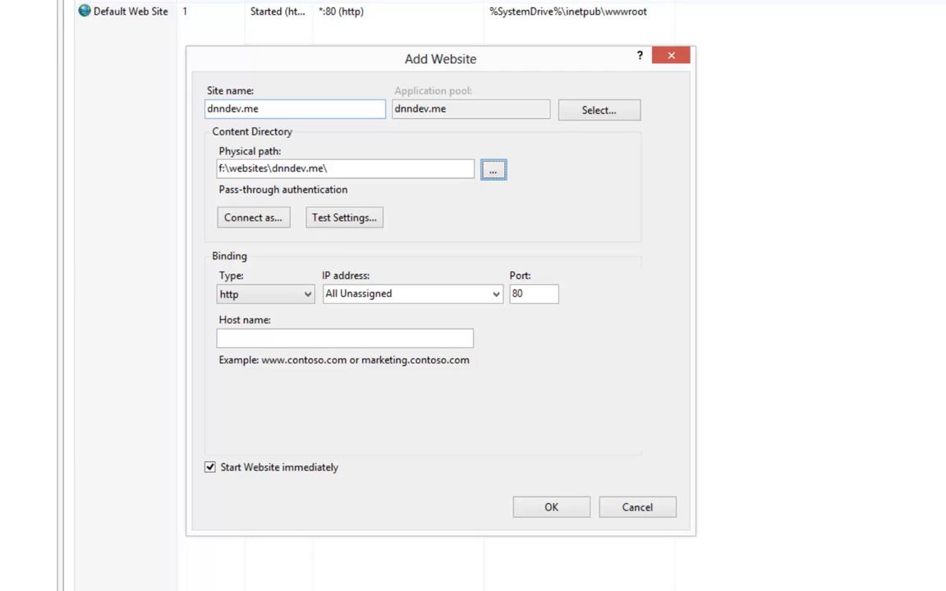
- Enter dnndev.me as the new website's host name
left_click(344, 338)
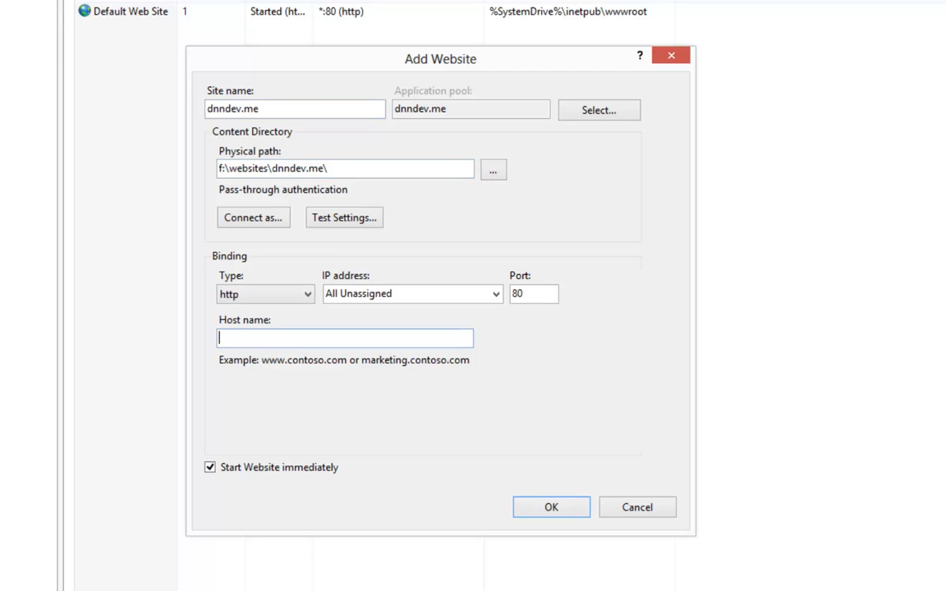
type("dnndev")
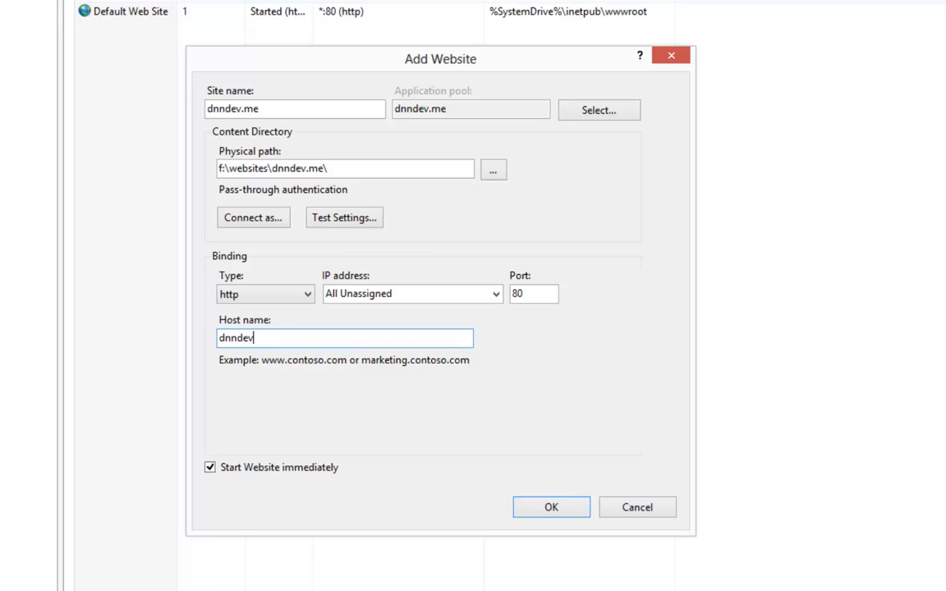
type(".me")
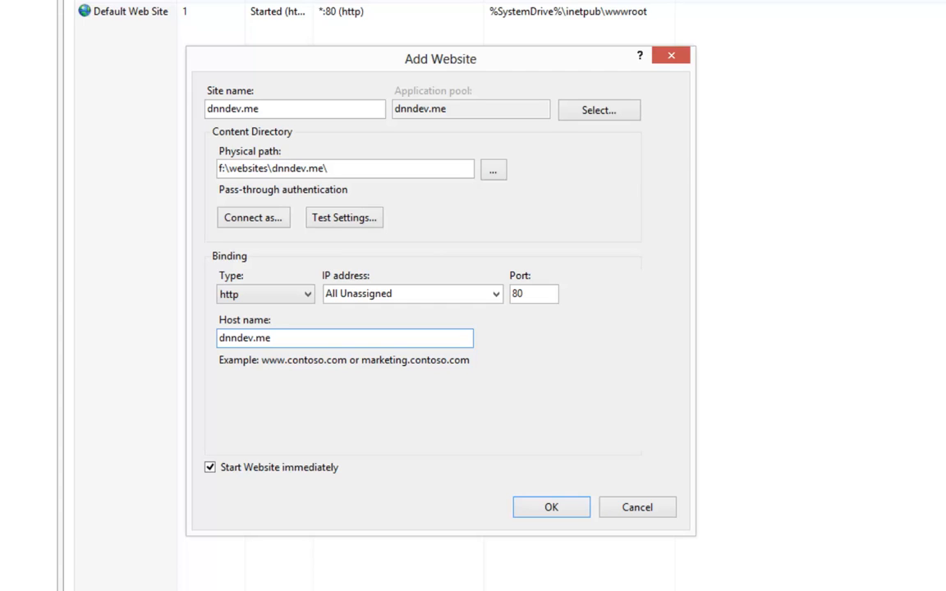
left_click(271, 337)
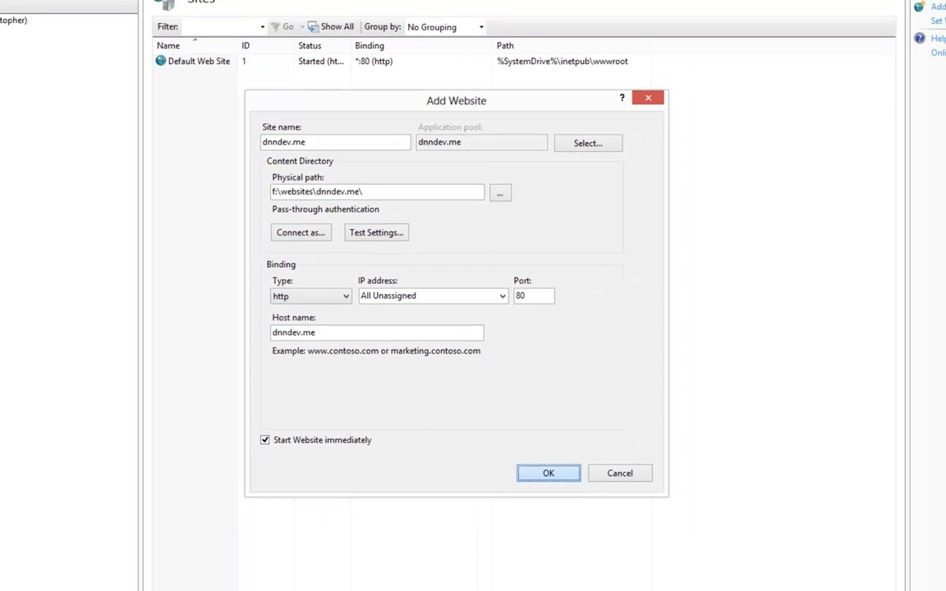
- Confirm the dnndev.me website with OK and view the Application Pools list
left_click(548, 473)
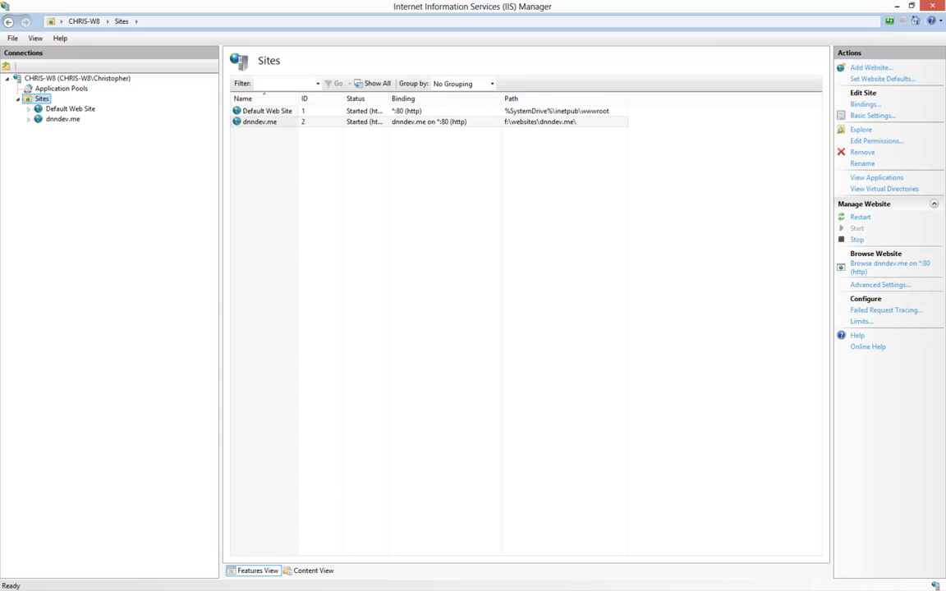
left_click(63, 119)
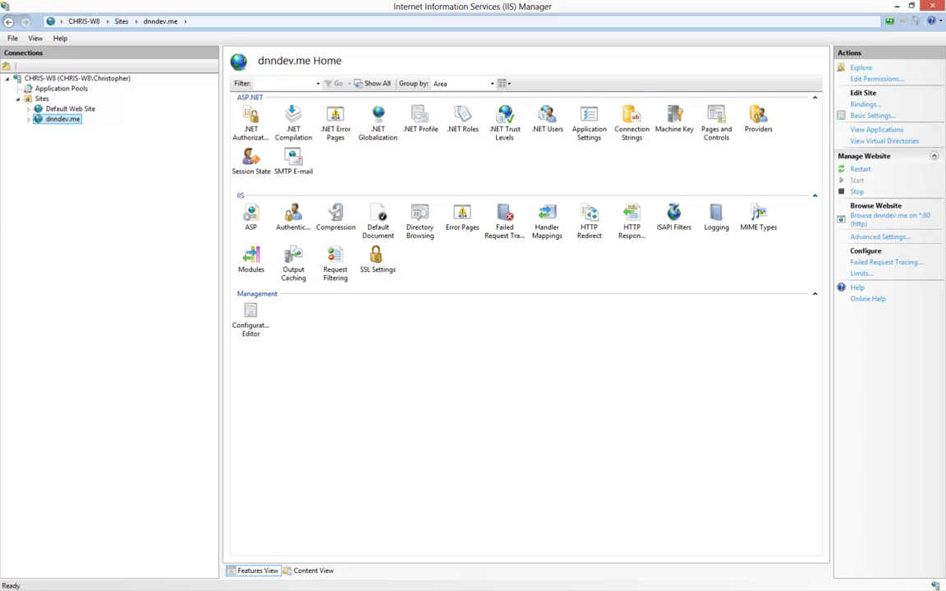
left_click(61, 88)
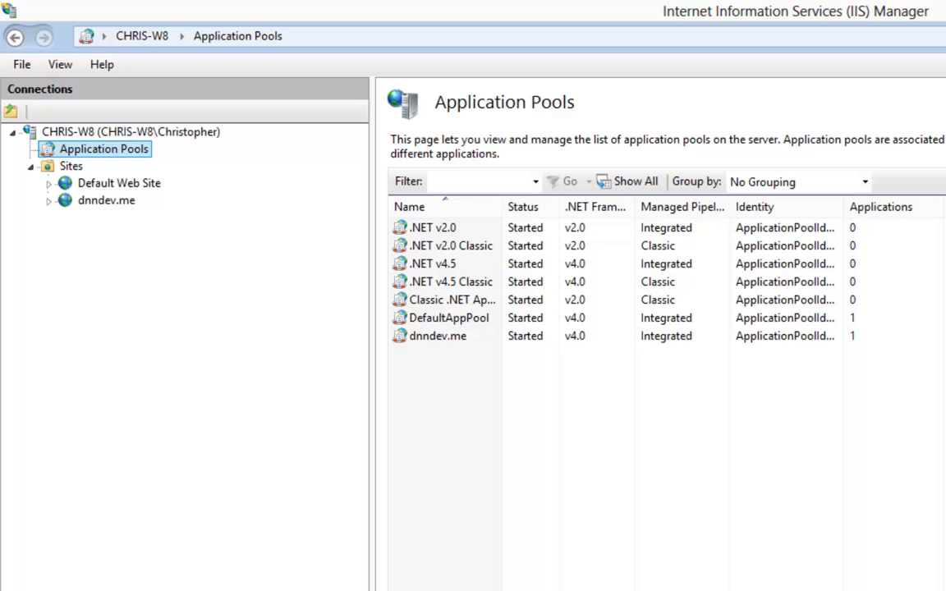
left_click(438, 336)
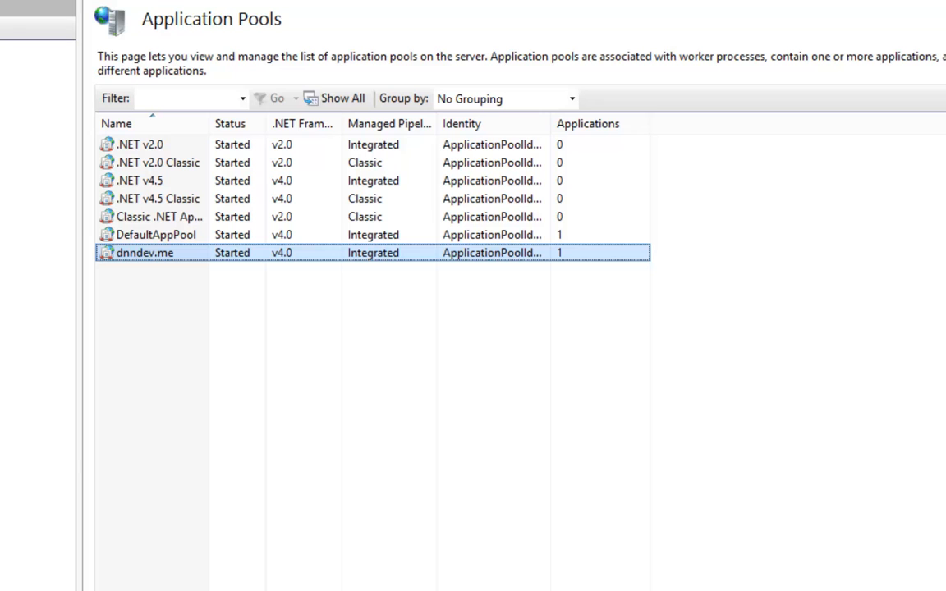
right_click(145, 252)
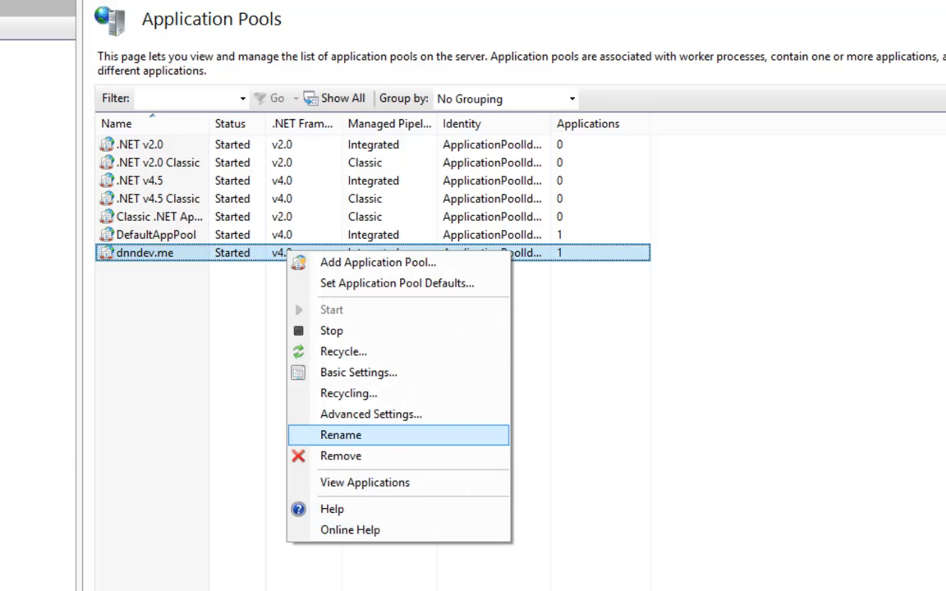
left_click(370, 414)
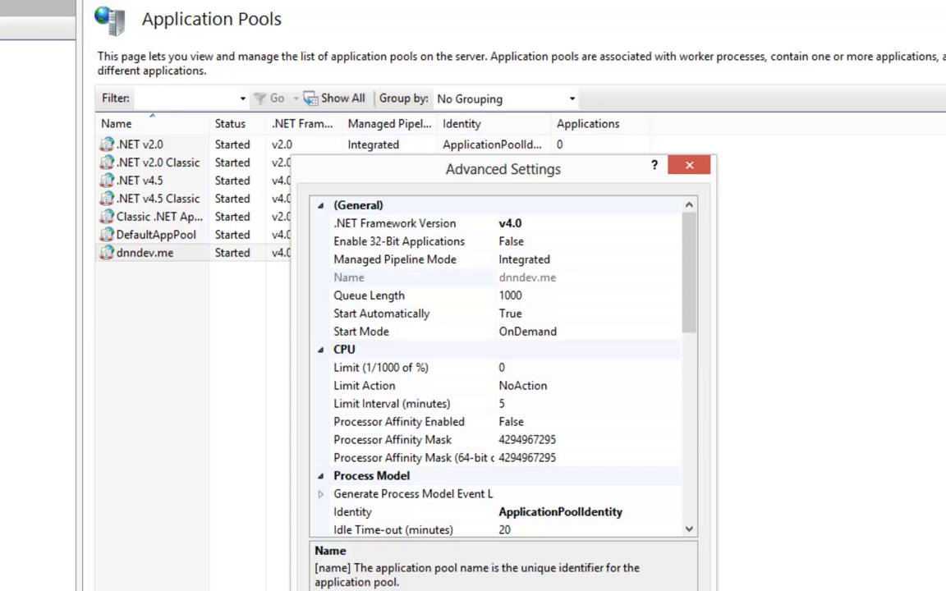
left_click(688, 165)
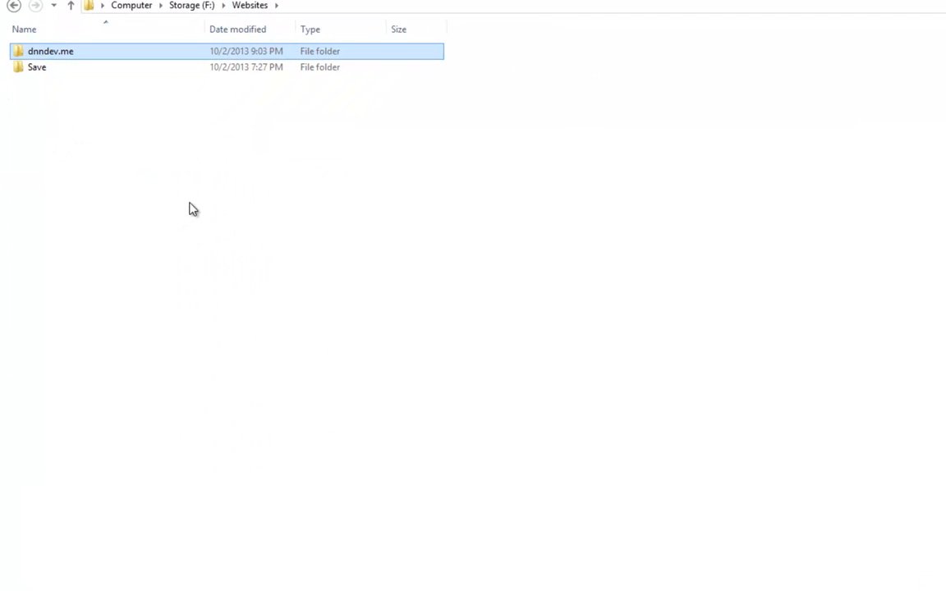
mouse_move(139, 119)
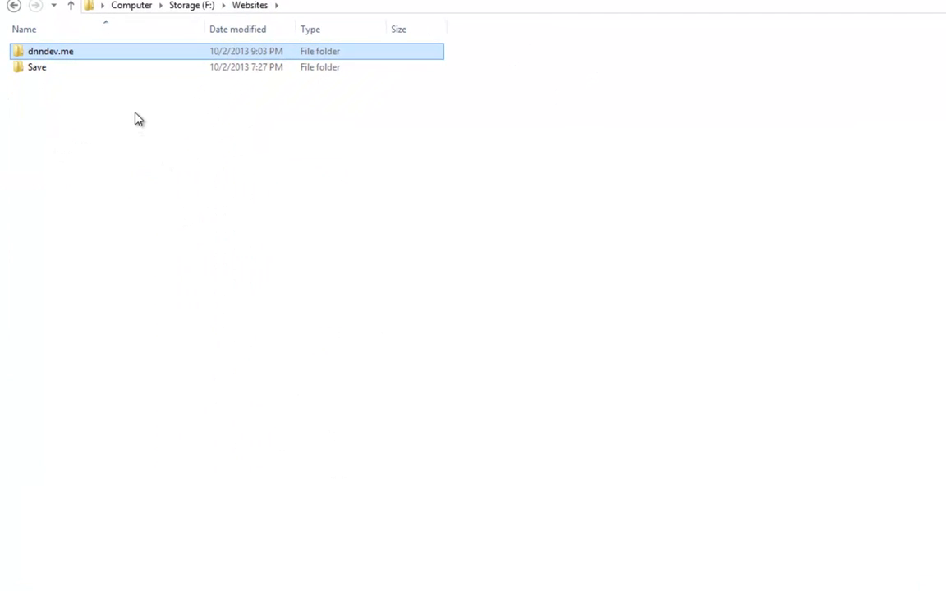
- Open the dnndev.me folder's Security permissions for editing
right_click(50, 51)
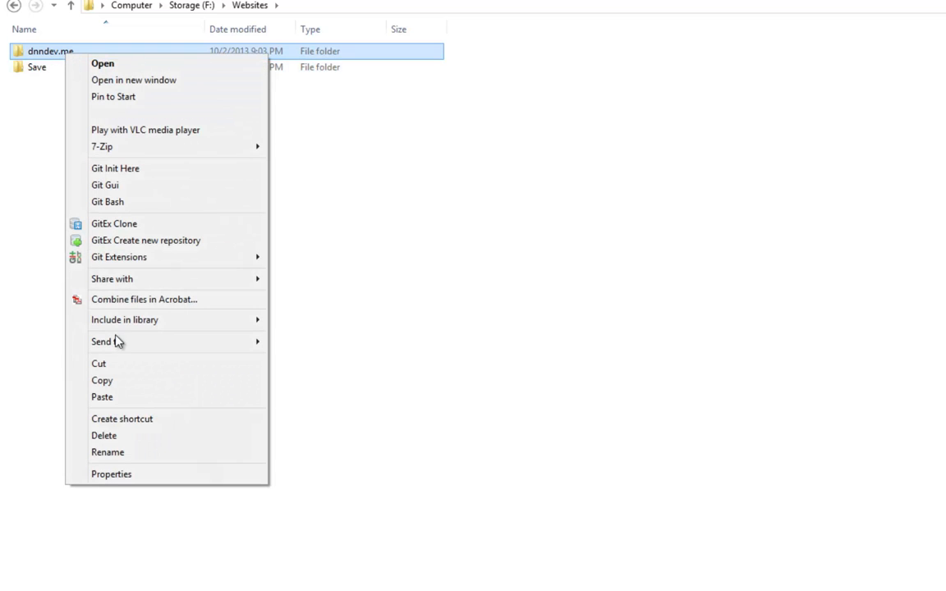
left_click(111, 474)
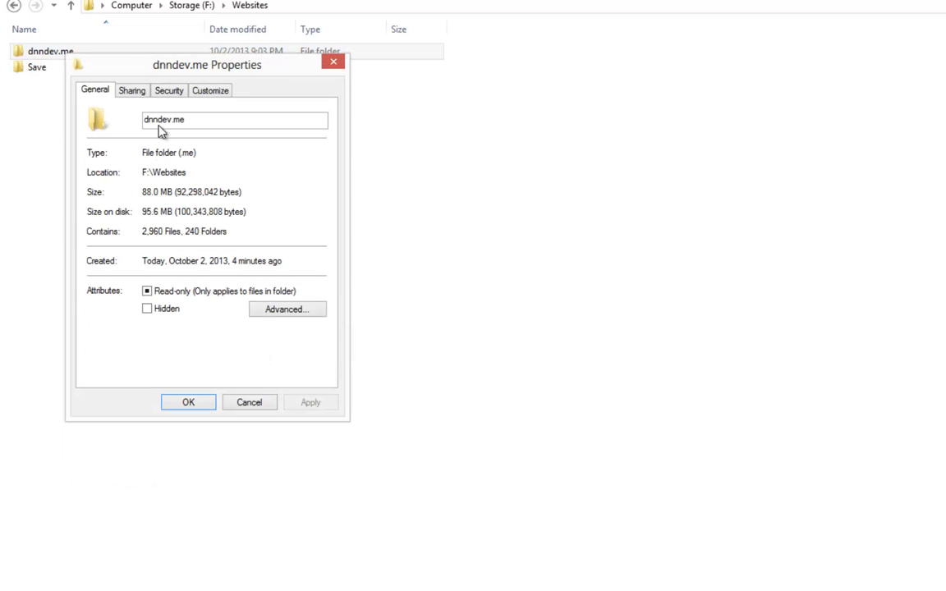
left_click(169, 90)
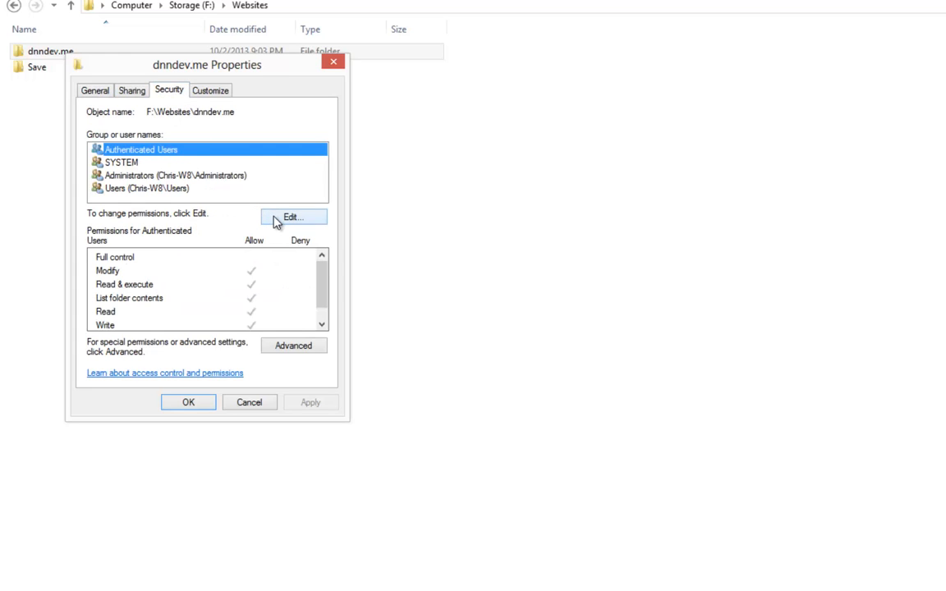
left_click(293, 217)
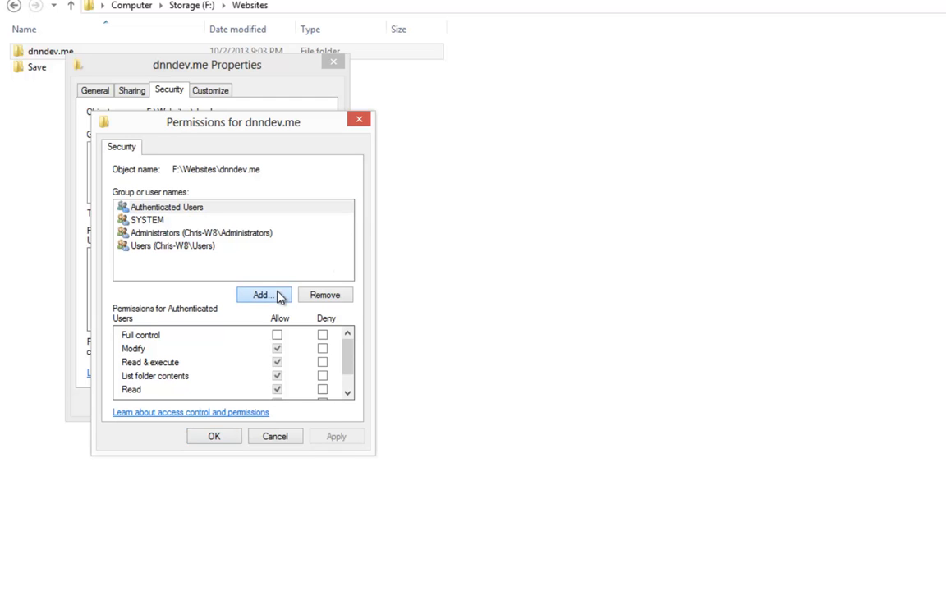
- Enter the account IIS AppPool\dnndev.me to add to the folder's permissions
left_click(263, 294)
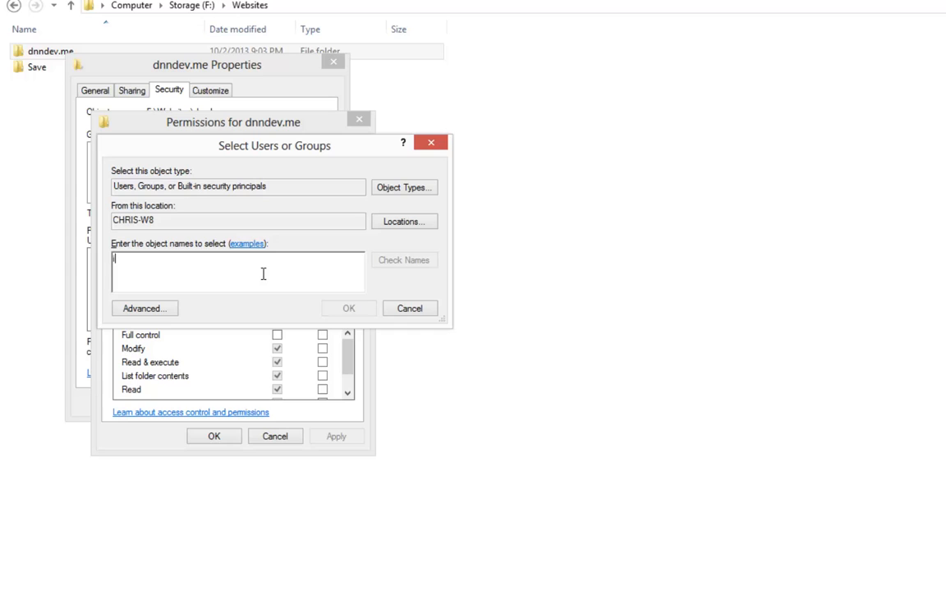
type("iis")
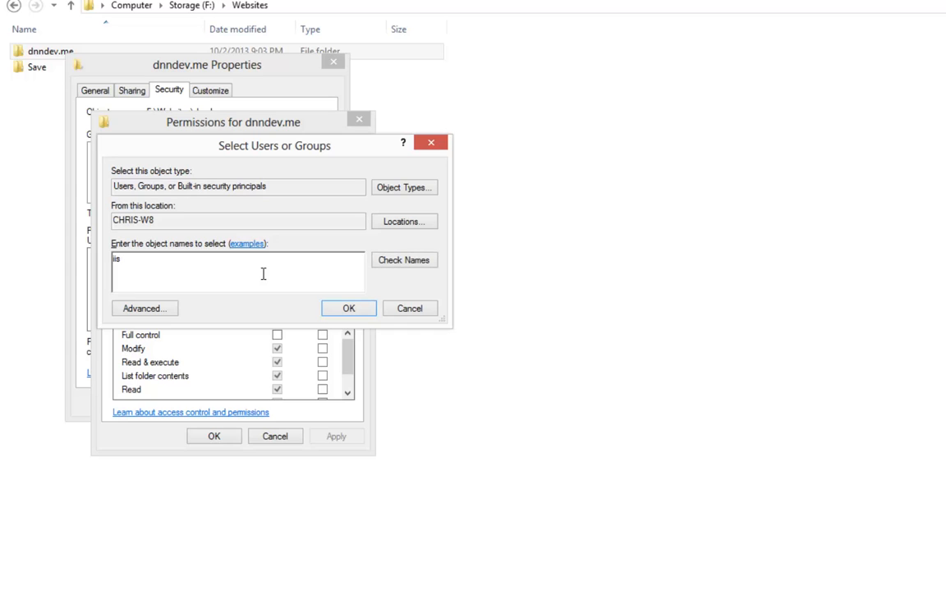
type("apppool")
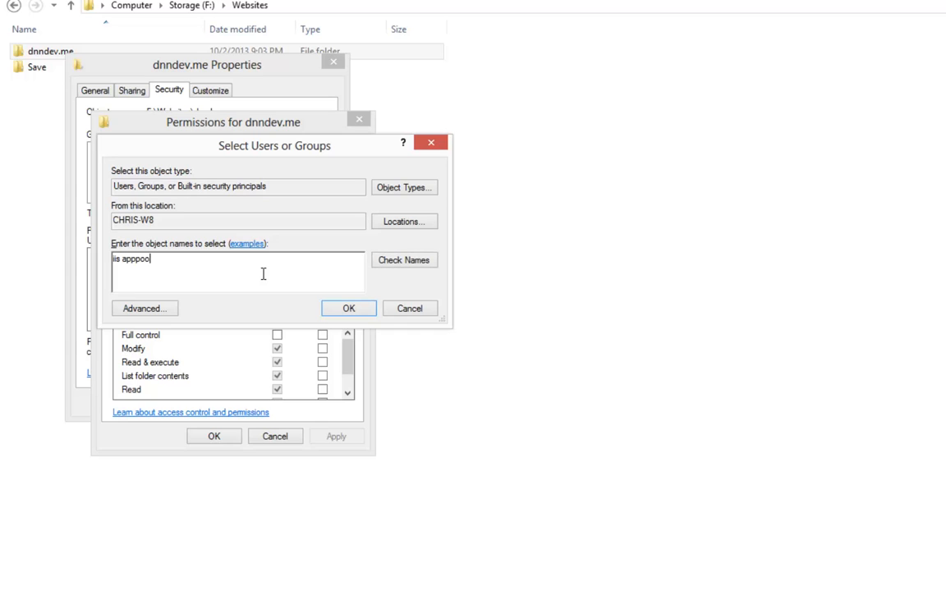
type("\\")
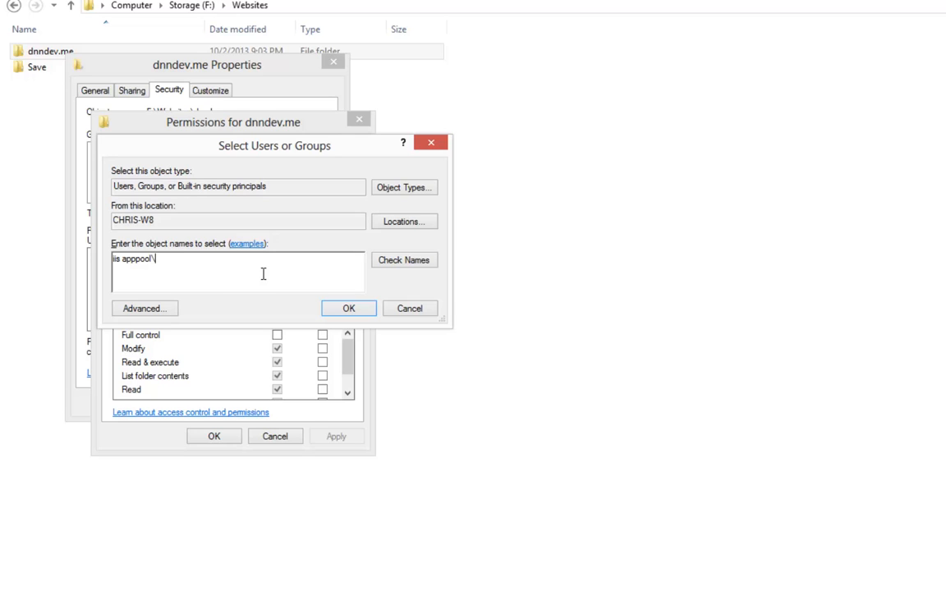
type("dnndev.me")
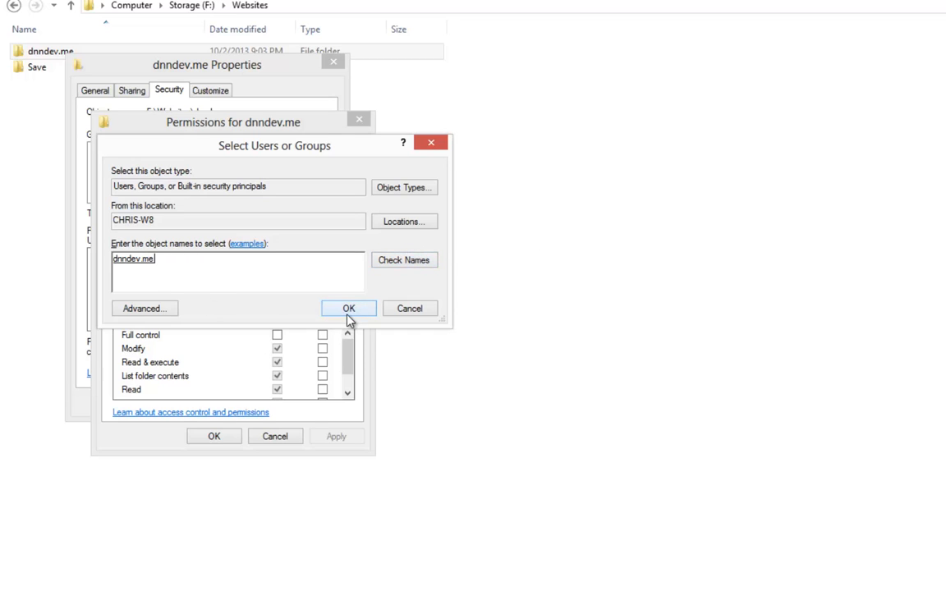
- Allow Modify for the IIS AppPool\dnndev.me account on dnndev.me and save
left_click(347, 308)
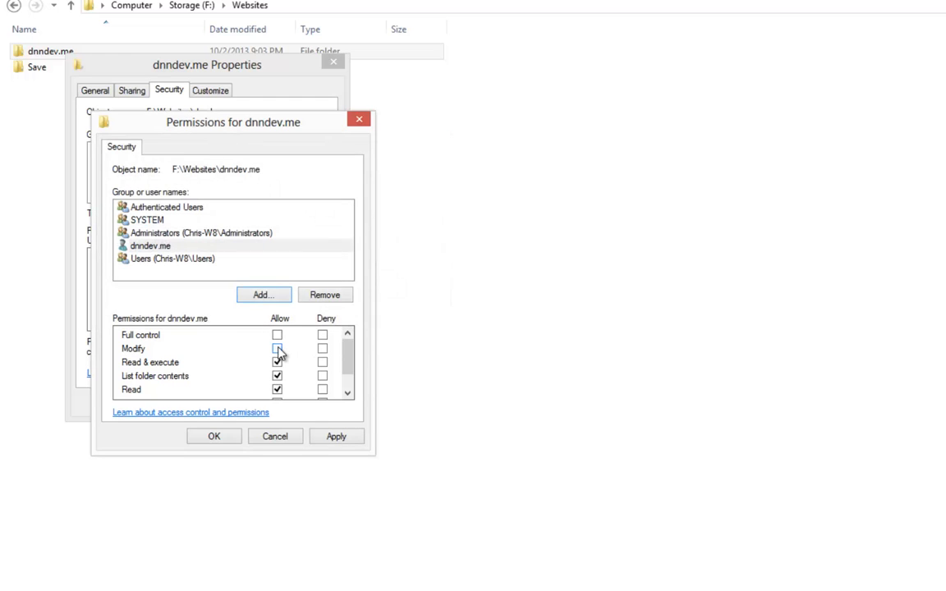
left_click(277, 349)
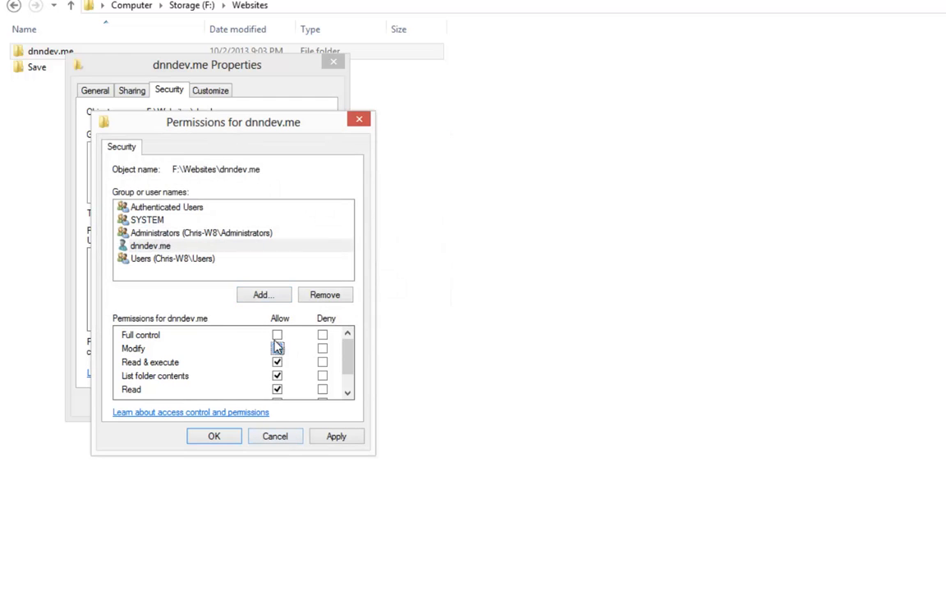
left_click(277, 349)
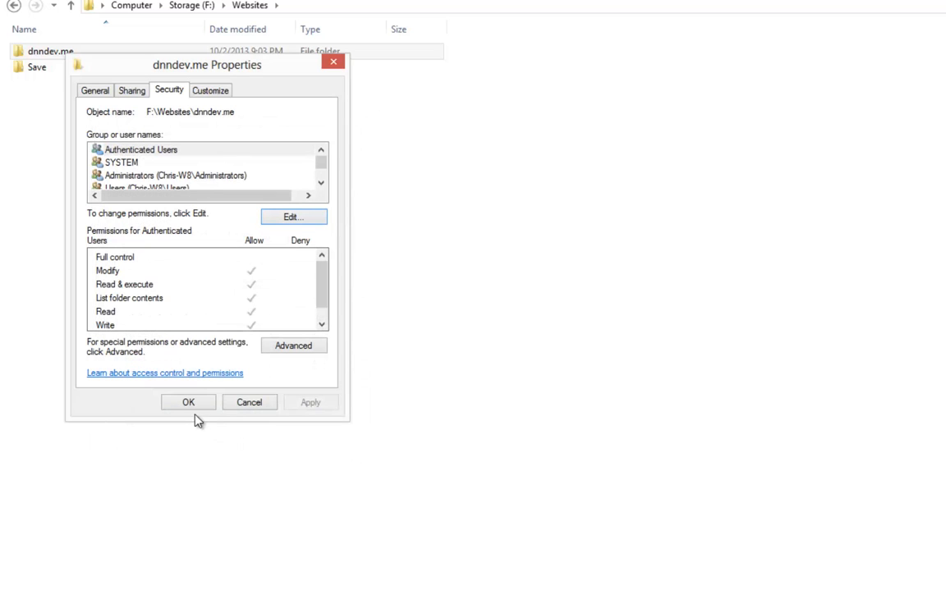
left_click(188, 402)
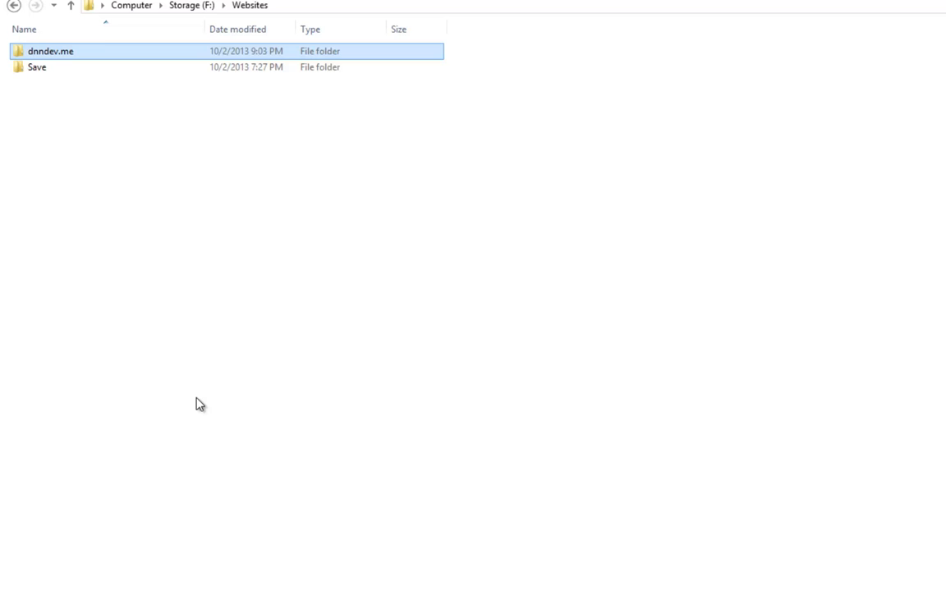
left_click(31, 490)
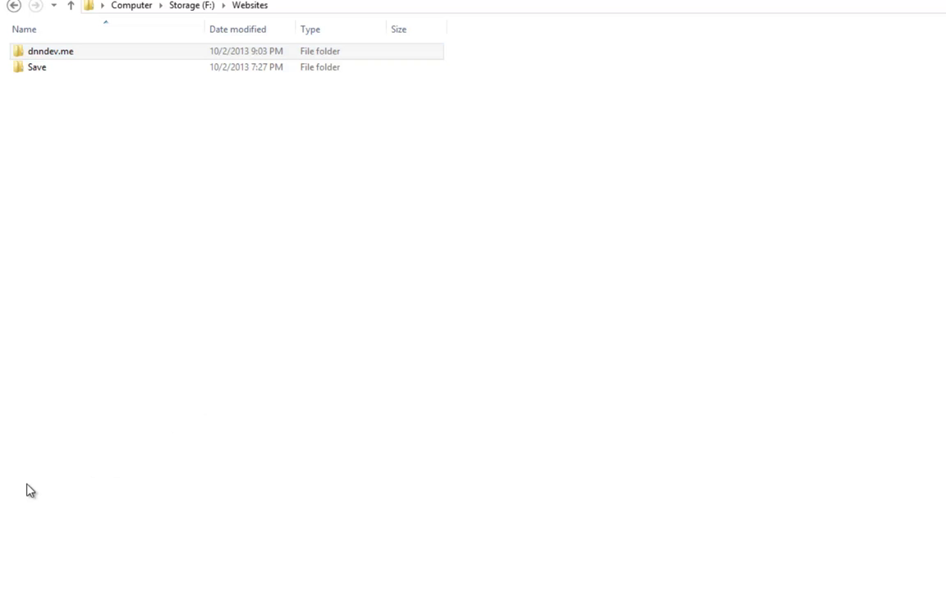